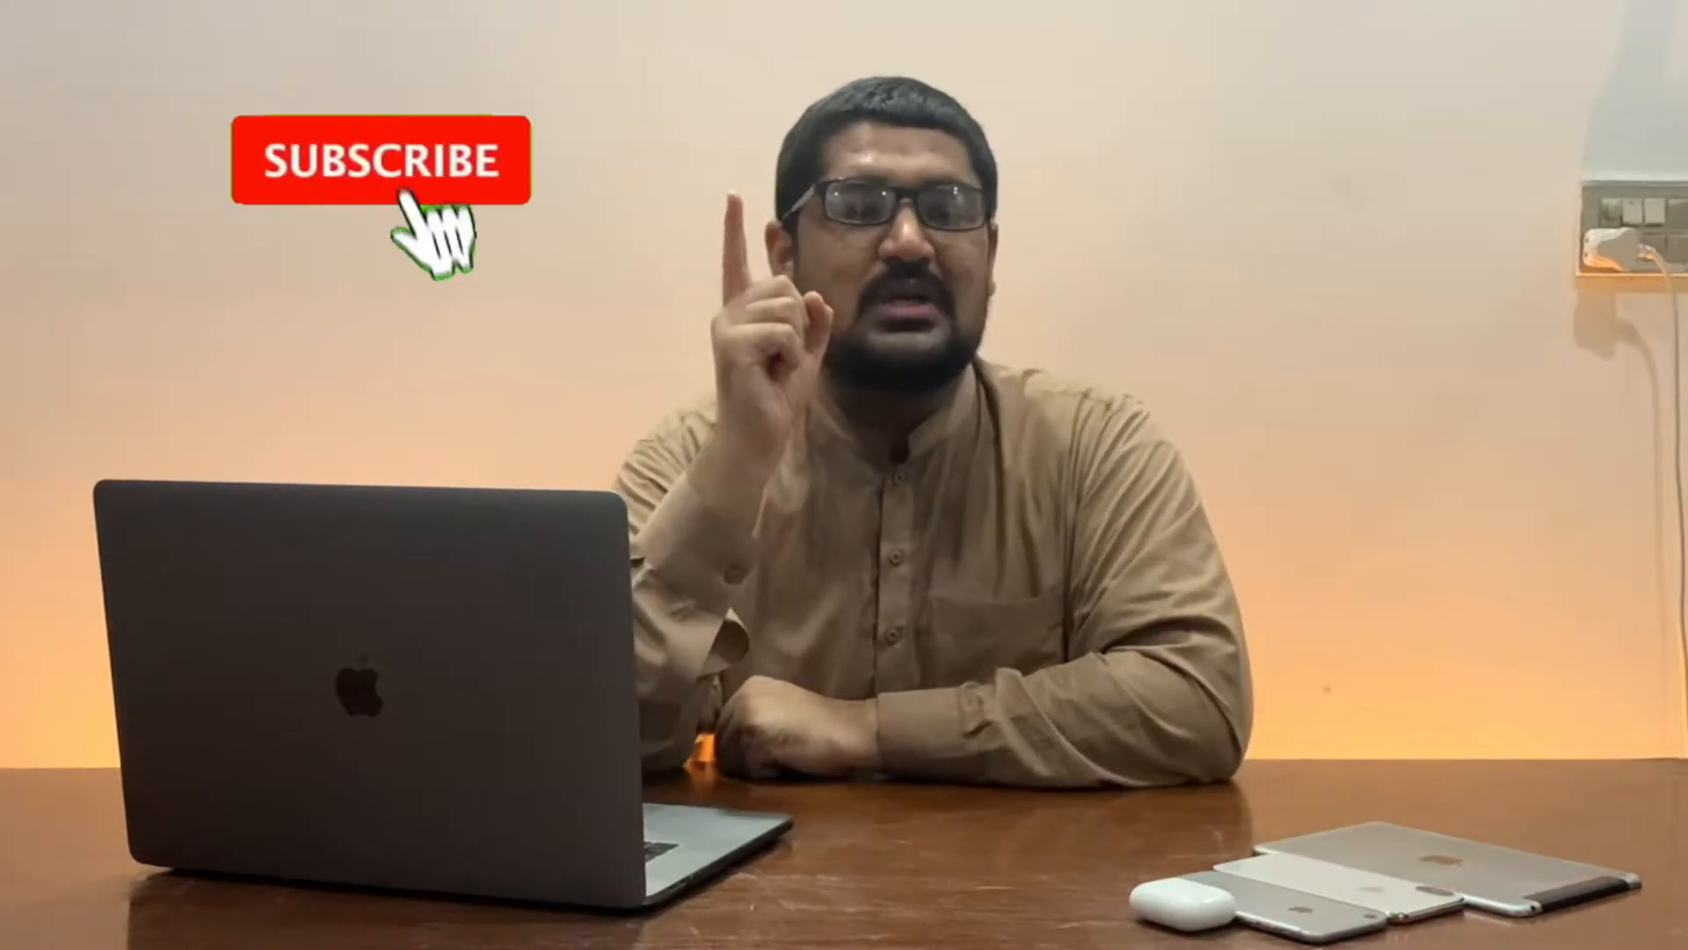
{"action": "left_click", "coordinate": [377, 162]}
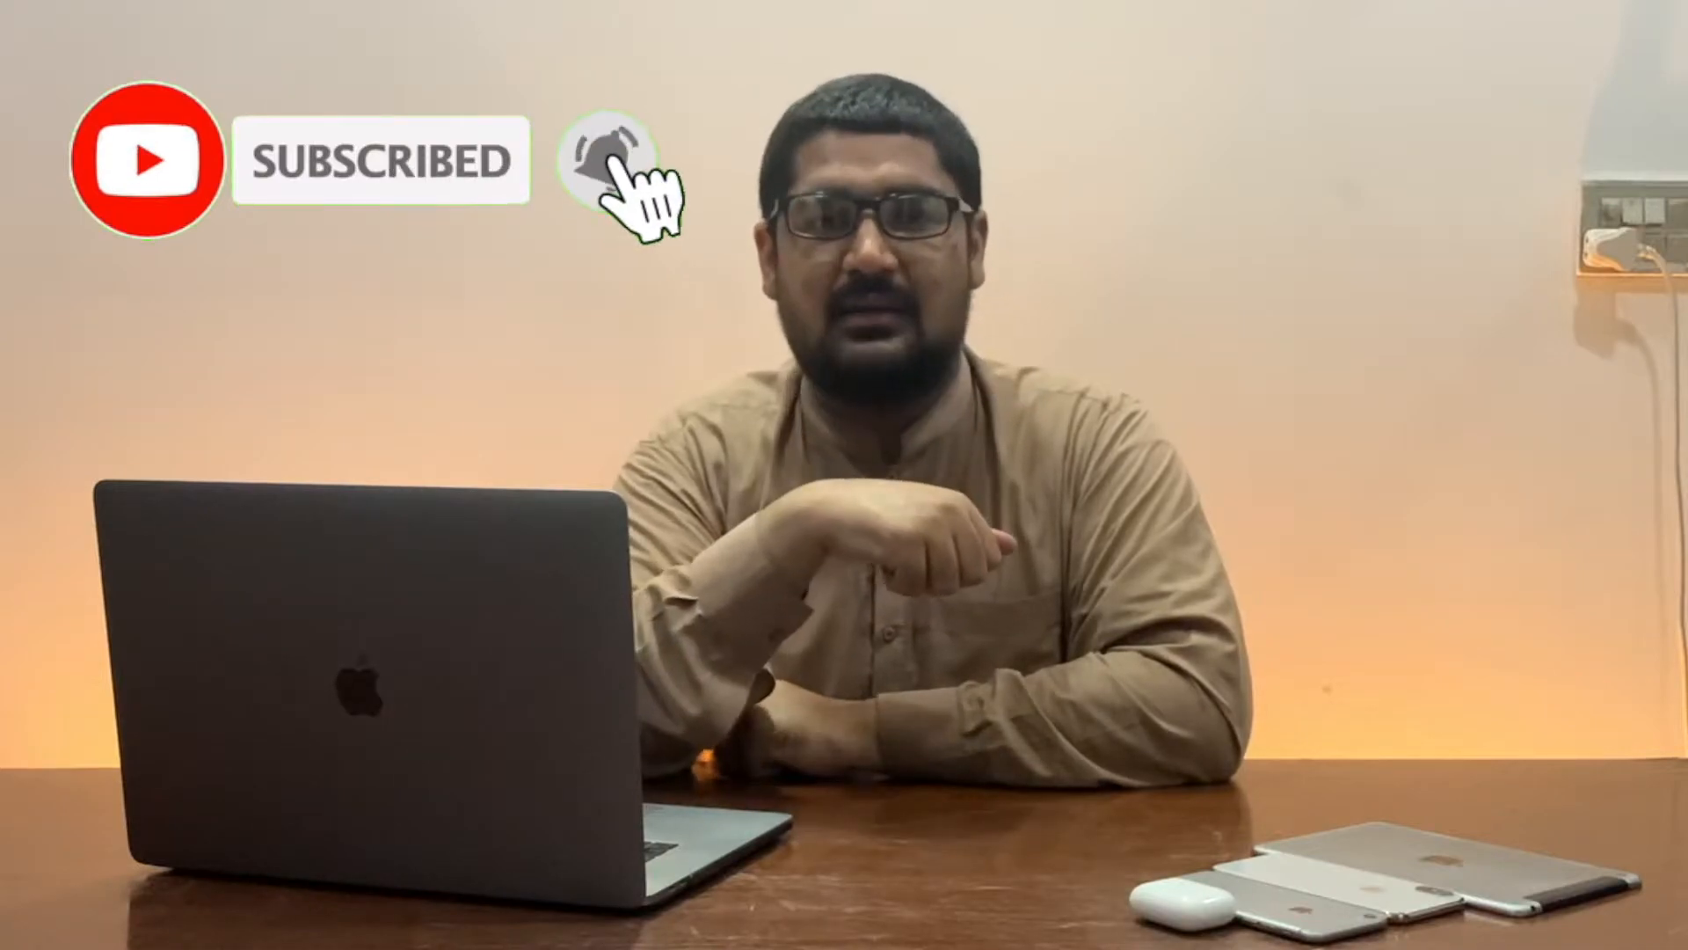